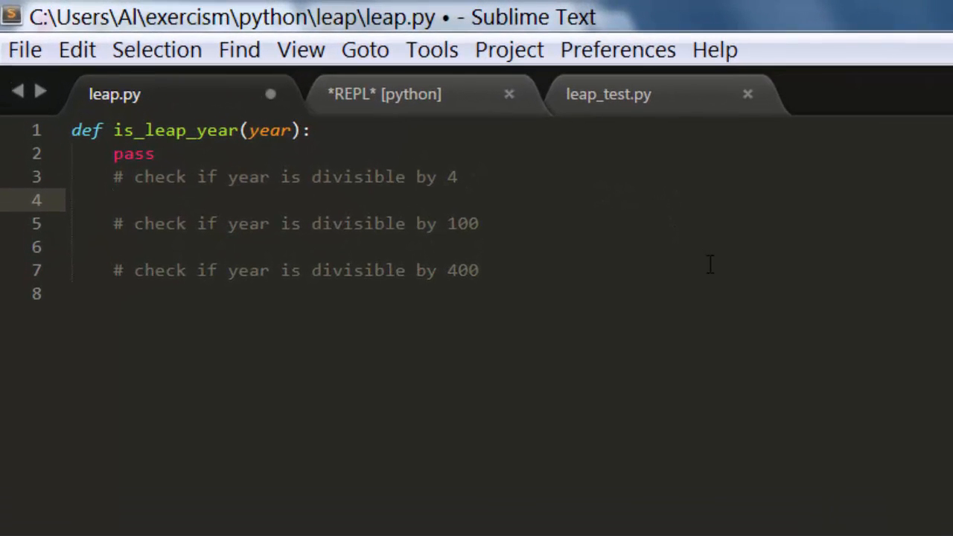
- Add 'if year % 4 == 0: return True' and nest the divisible-by-100 comment inside it
type("if year")
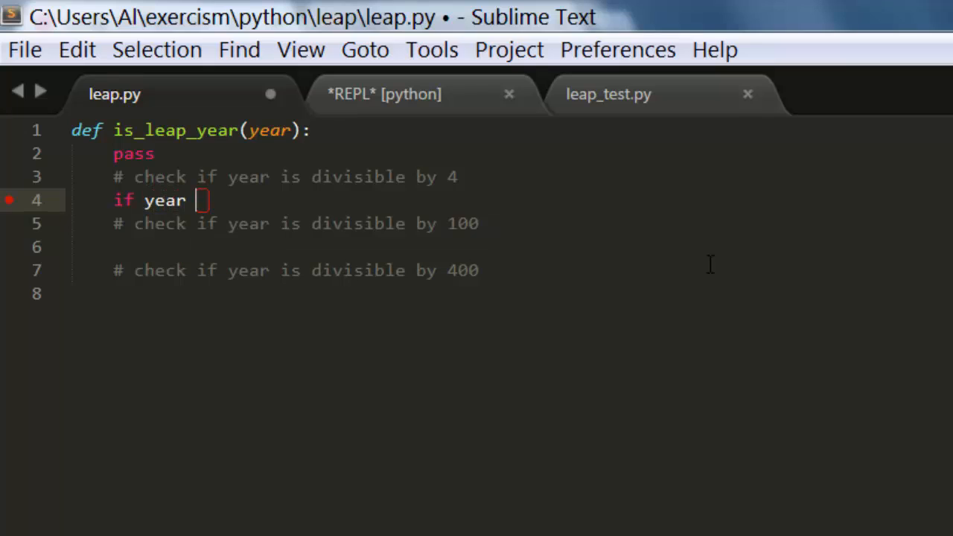
type("% 4 =")
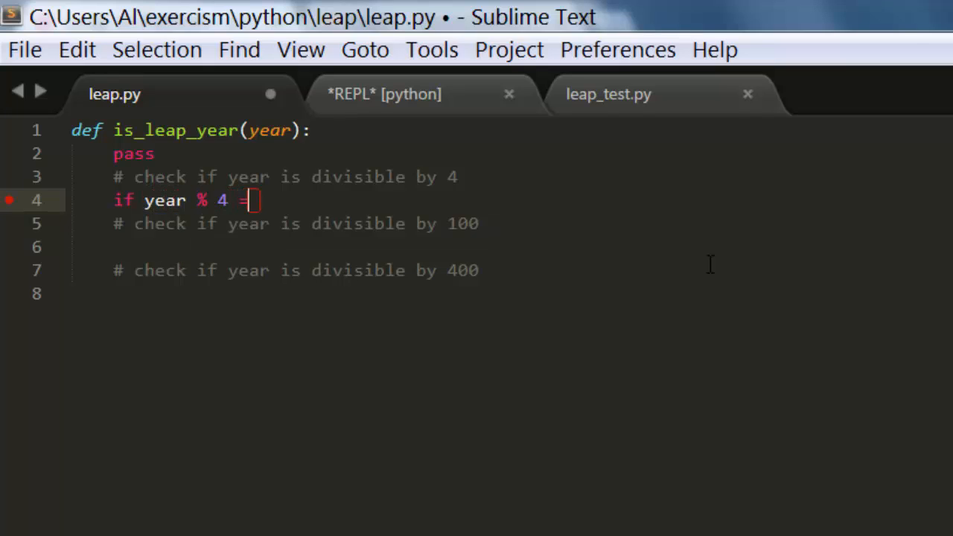
type("= 0:")
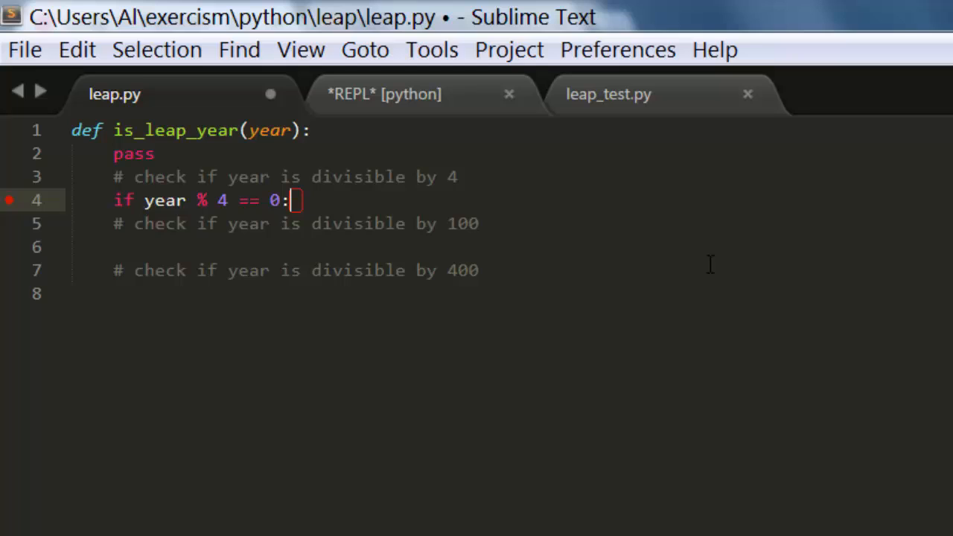
type("ret")
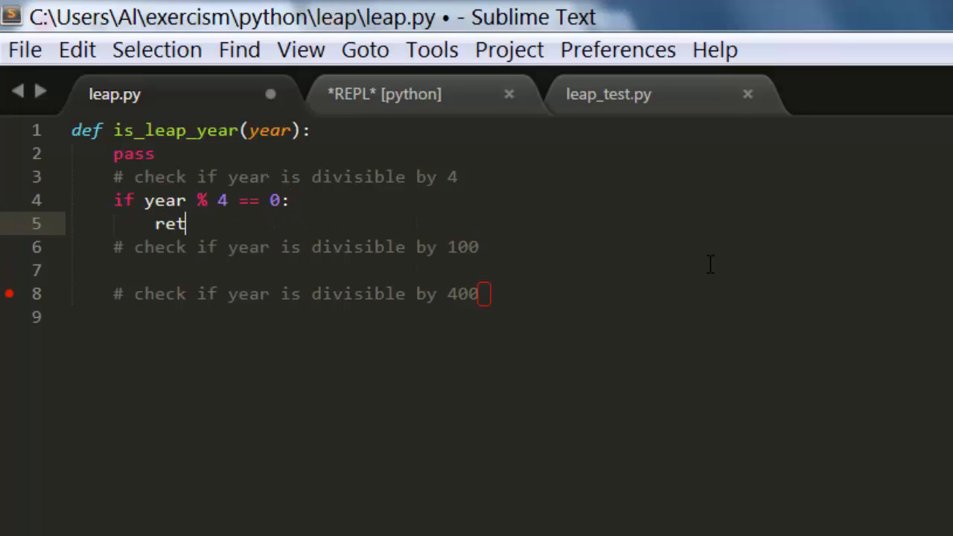
type("urn True")
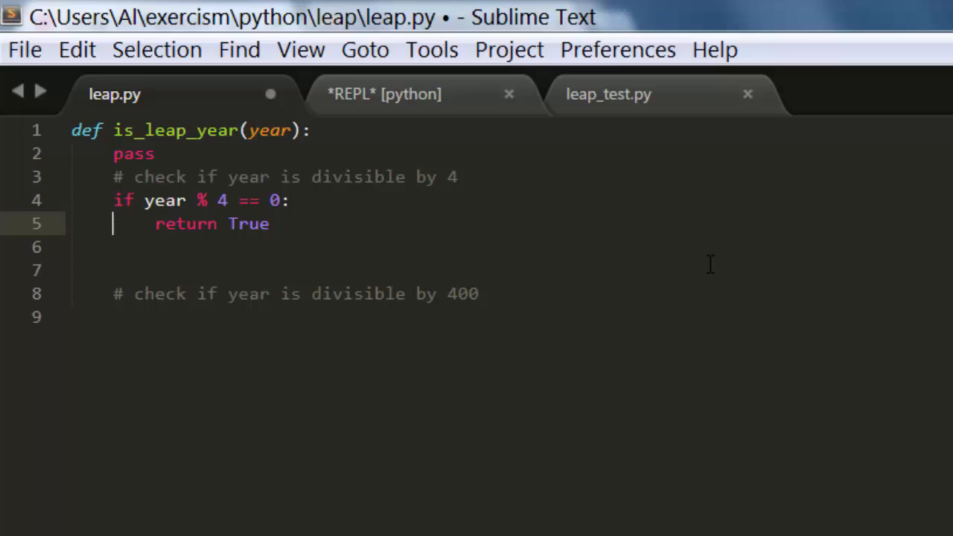
type("# check if year is divisible by 100")
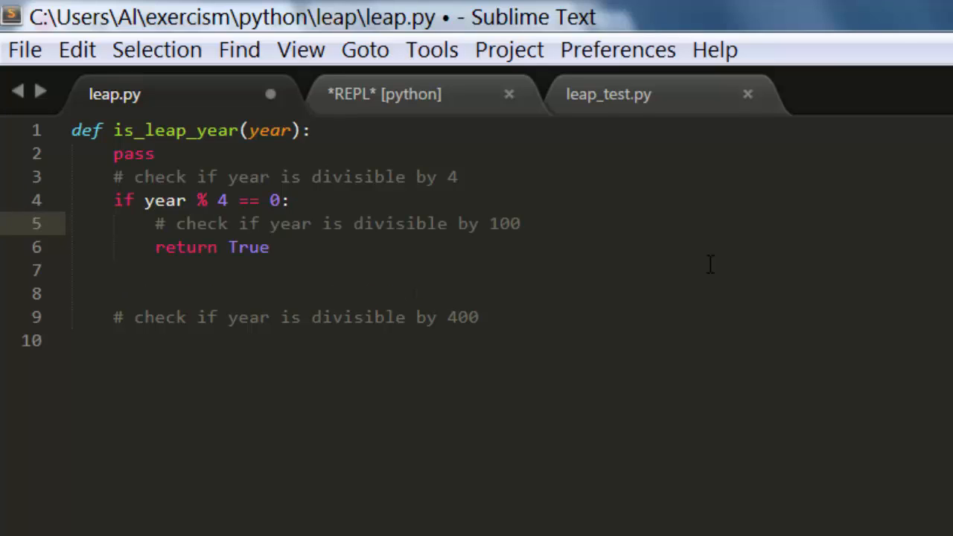
- Below the 100 comment, add 'if year % 100 == 0: return False' inside the divisible-by-4 branch
key("enter")
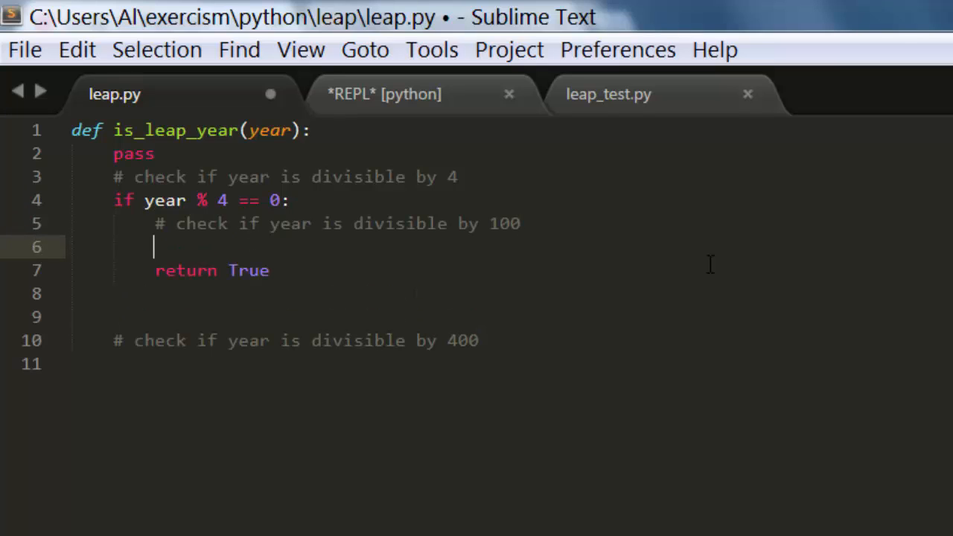
type("if year %")
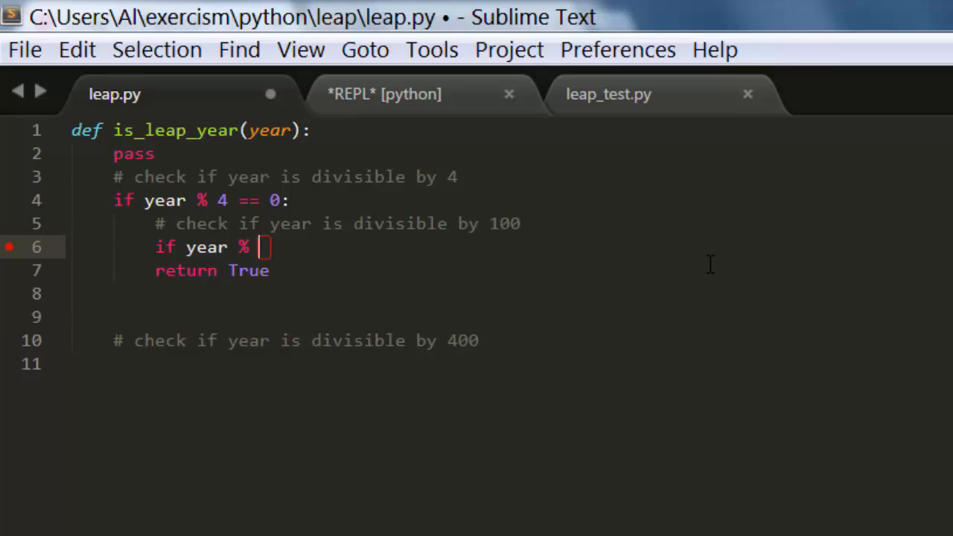
type("100 ==")
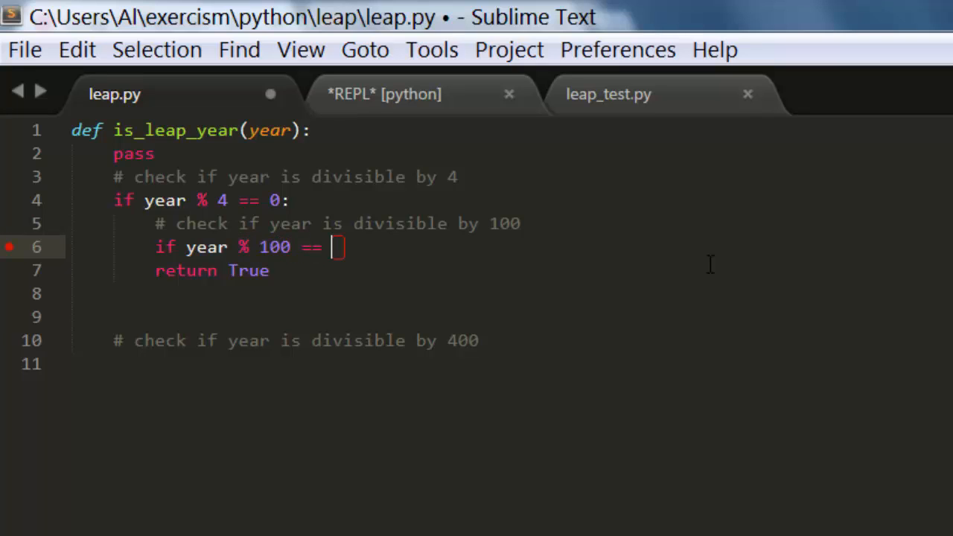
type("0:")
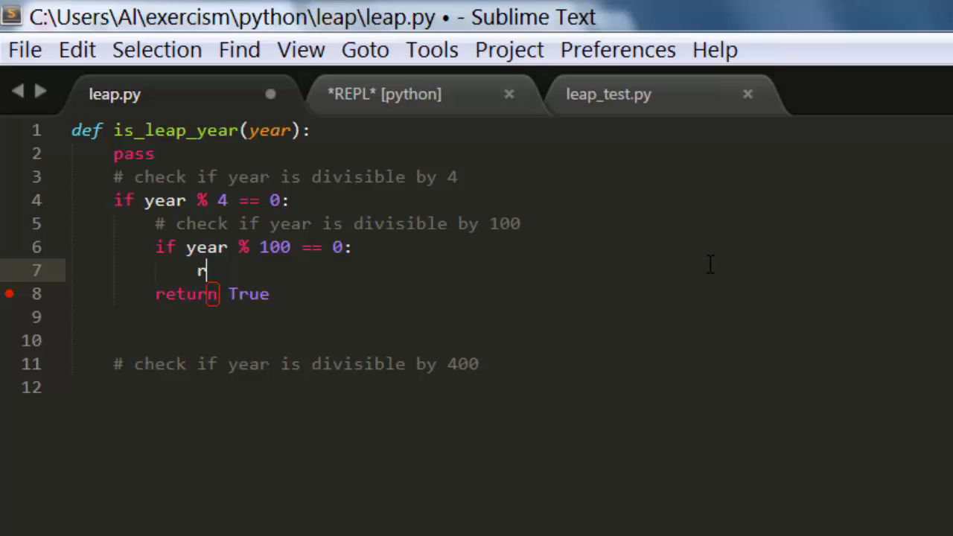
type("eturn False")
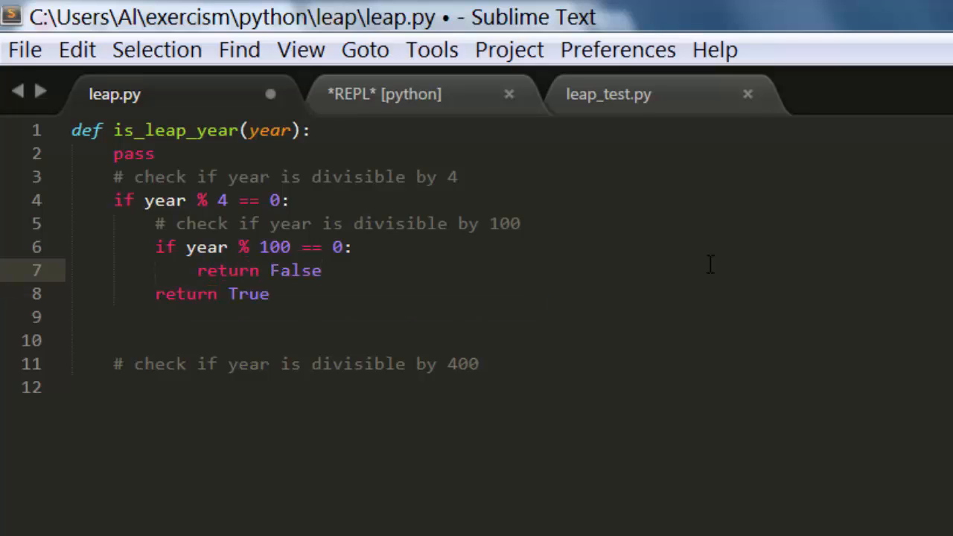
mouse_move(177, 259)
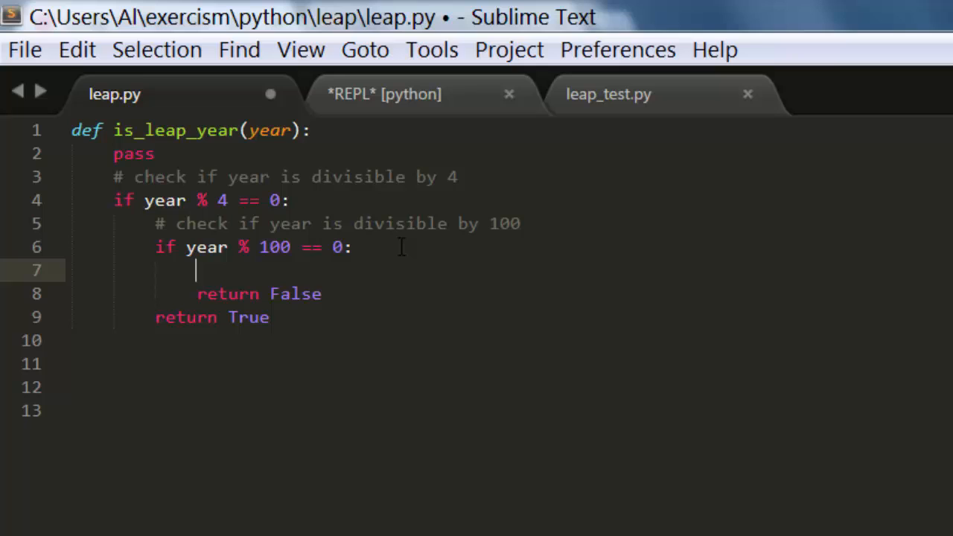
- Add the divisible-by-400 comment and 'if year % 400 == 0: return True' above return False
type("# check if year is divisible by 400")
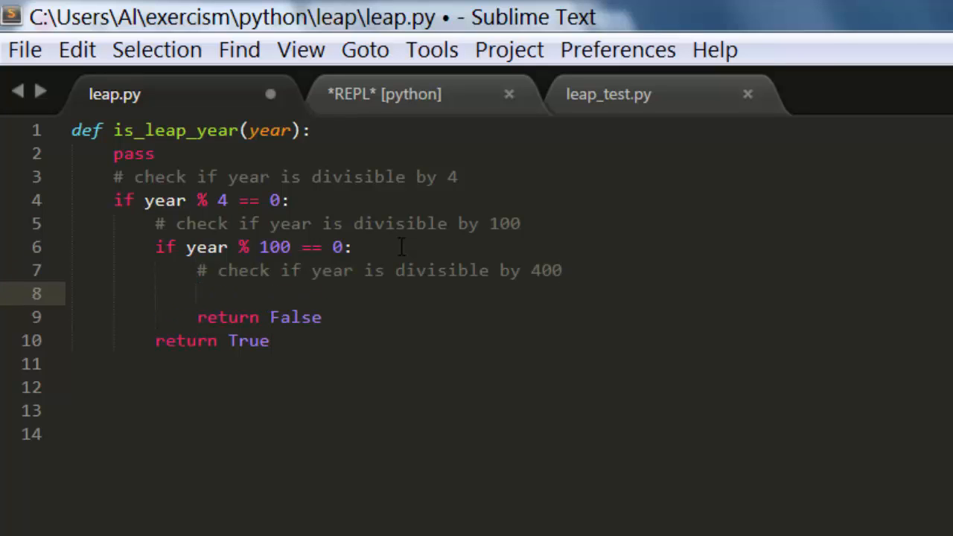
type("if year %")
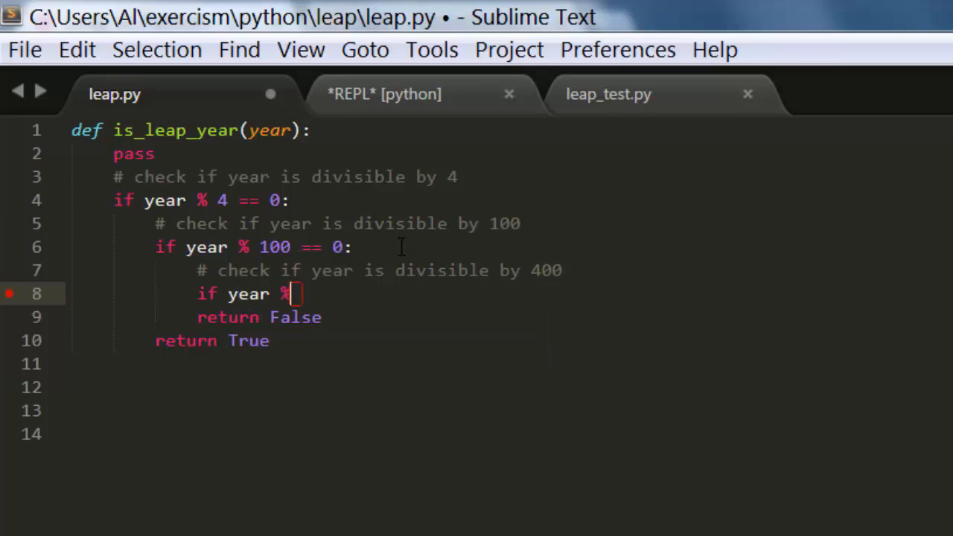
type("400 == 0")
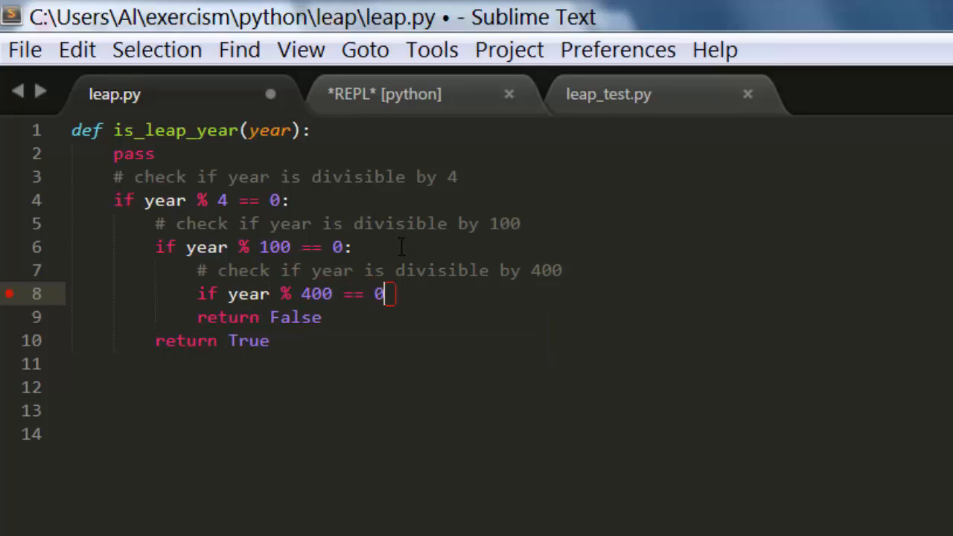
key("enter")
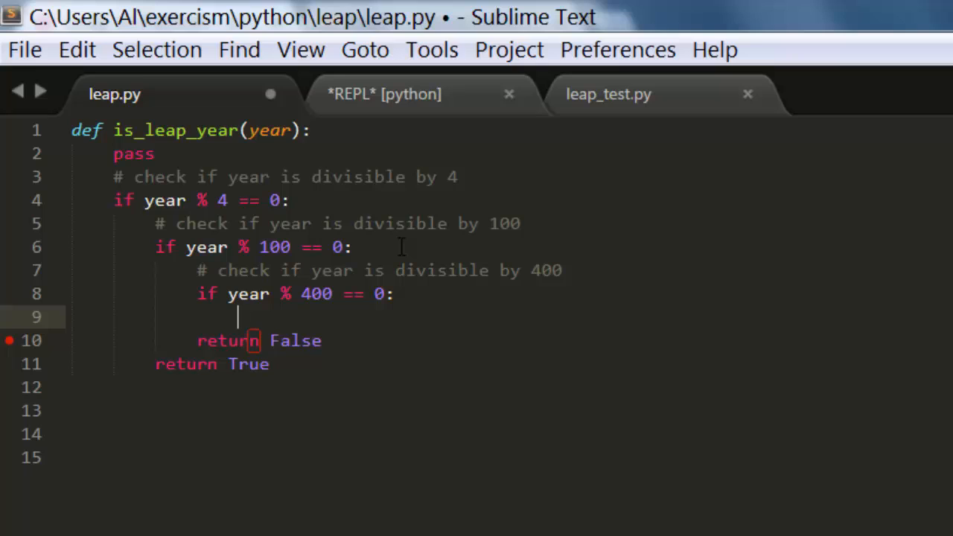
type("return True")
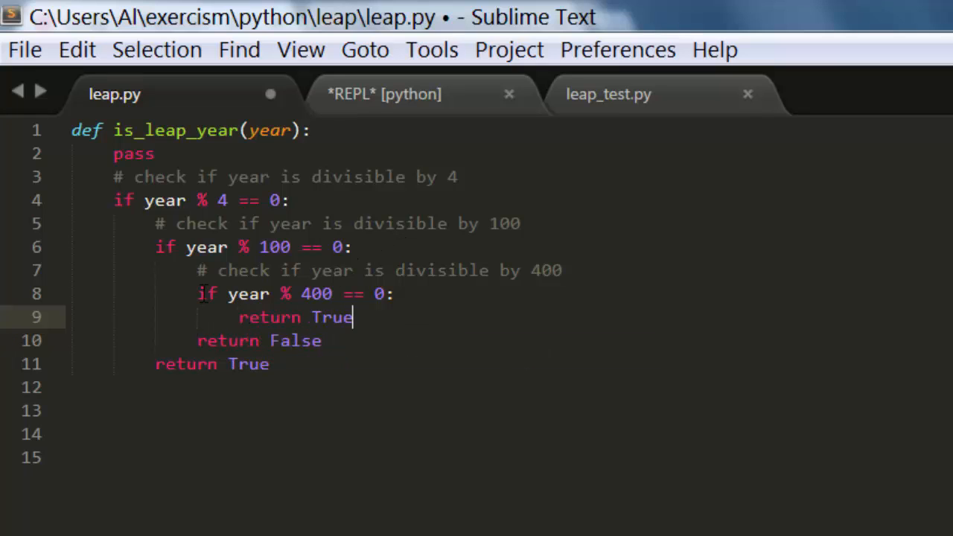
- Review the return lines, save leap.py with Ctrl+S, and close the *REPL* [python] tab
left_click(171, 200)
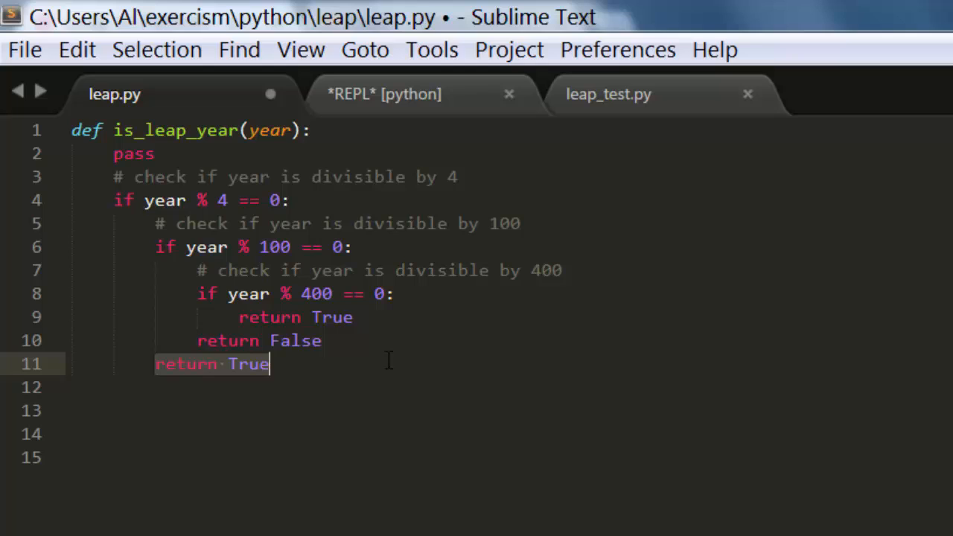
left_click(333, 247)
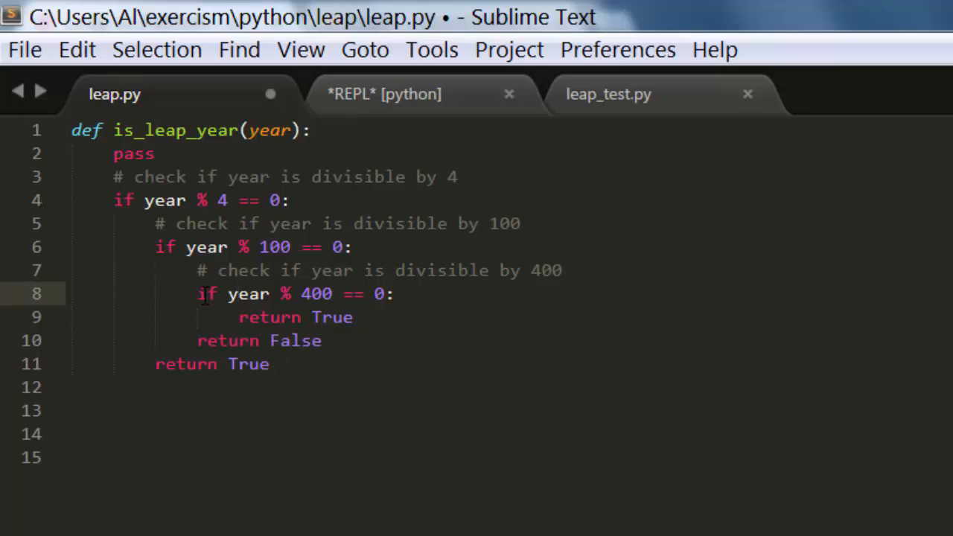
triple_click(291, 293)
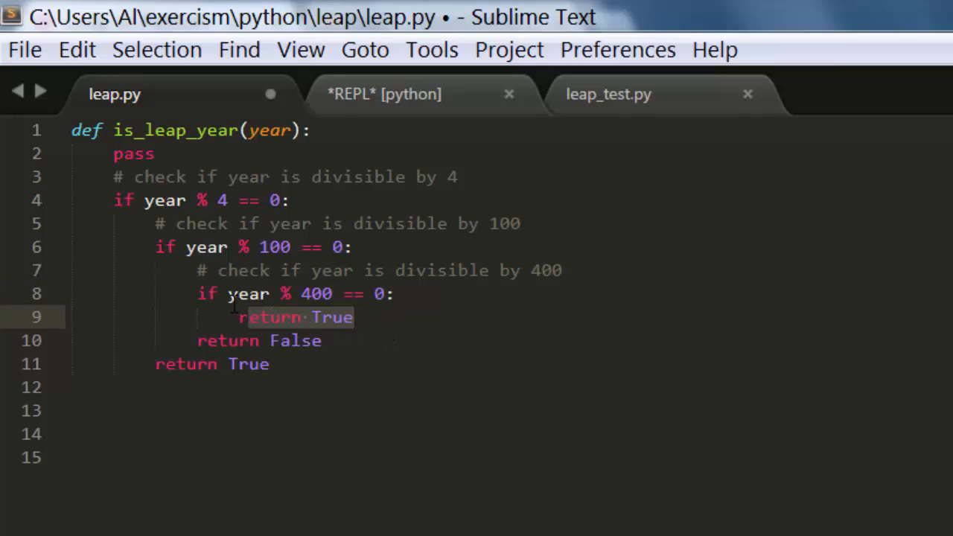
key("ctrl+s")
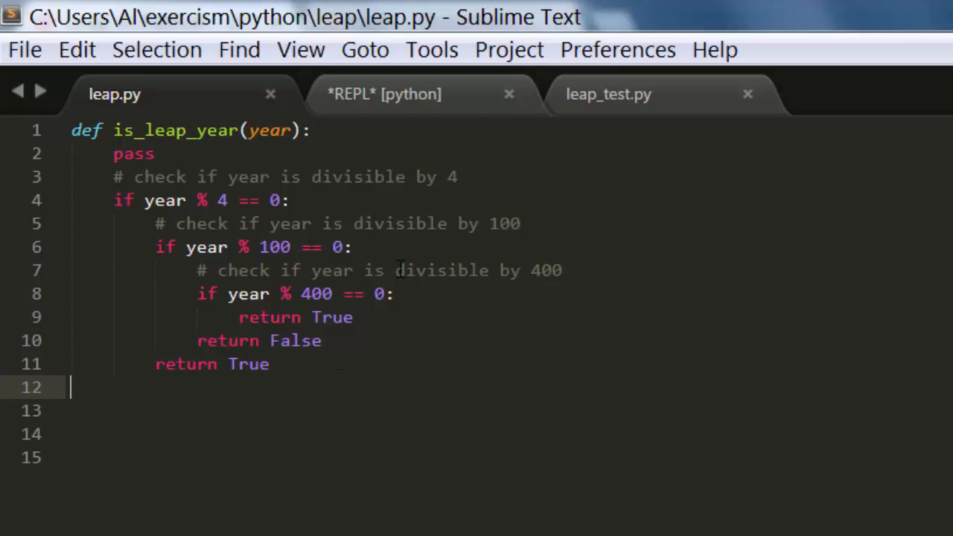
left_click(508, 94)
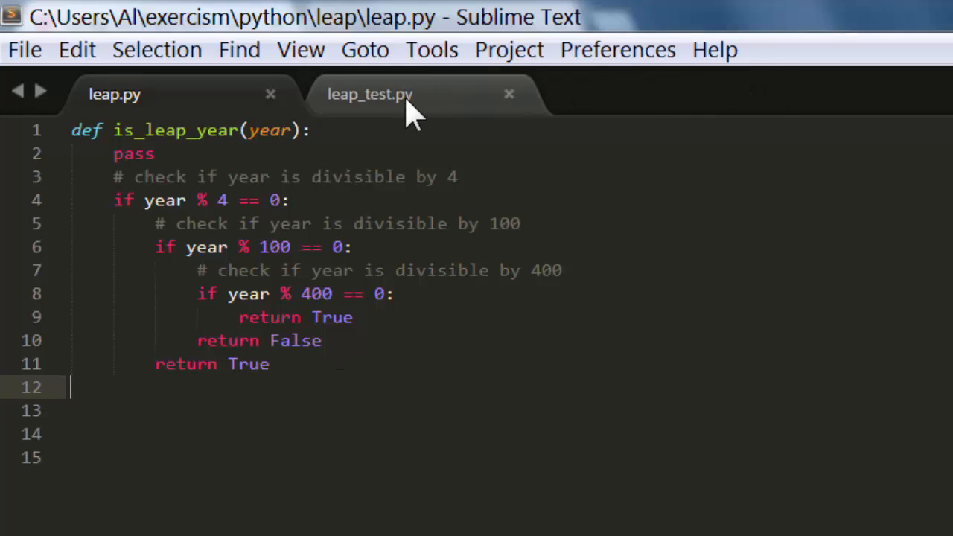
- Switch to leap_test.py and launch the leap-year unit tests
left_click(370, 94)
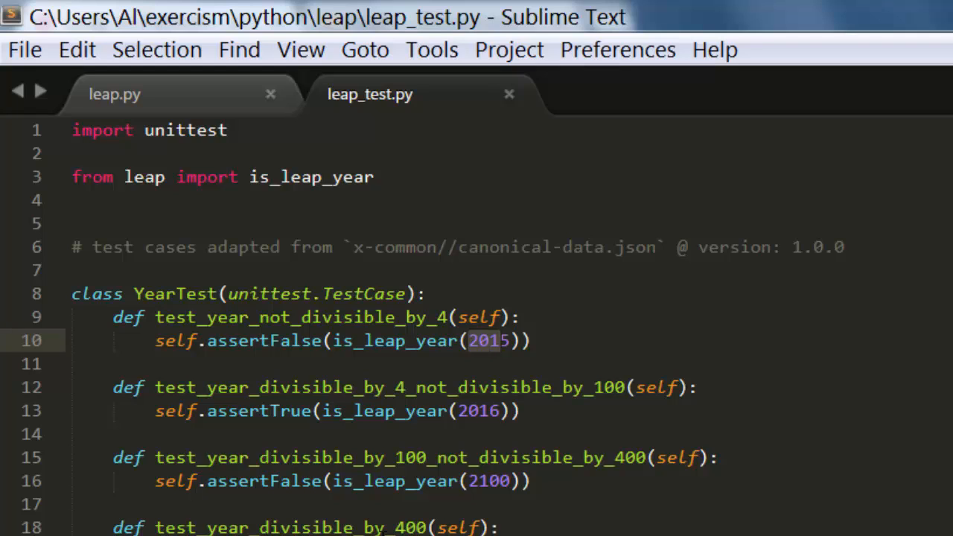
left_click(331, 293)
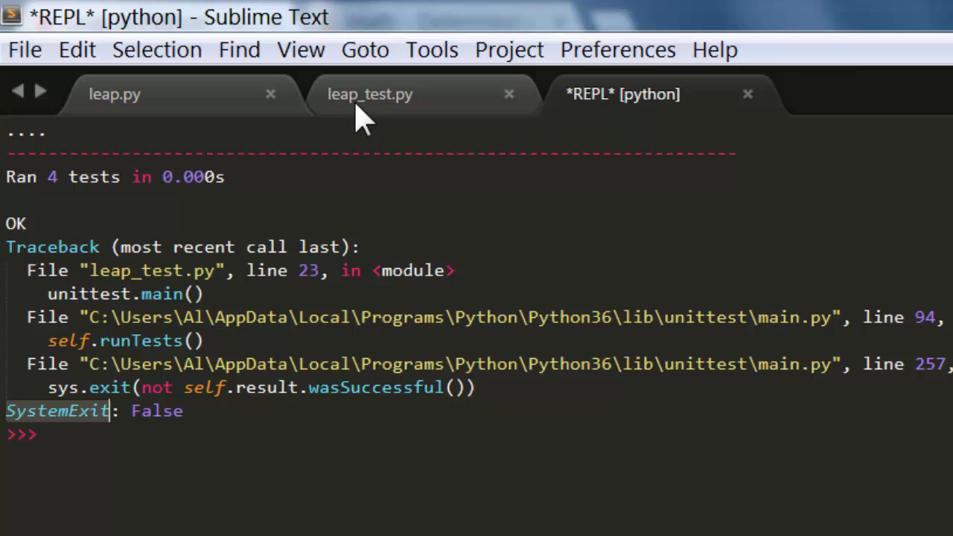
mouse_move(305, 271)
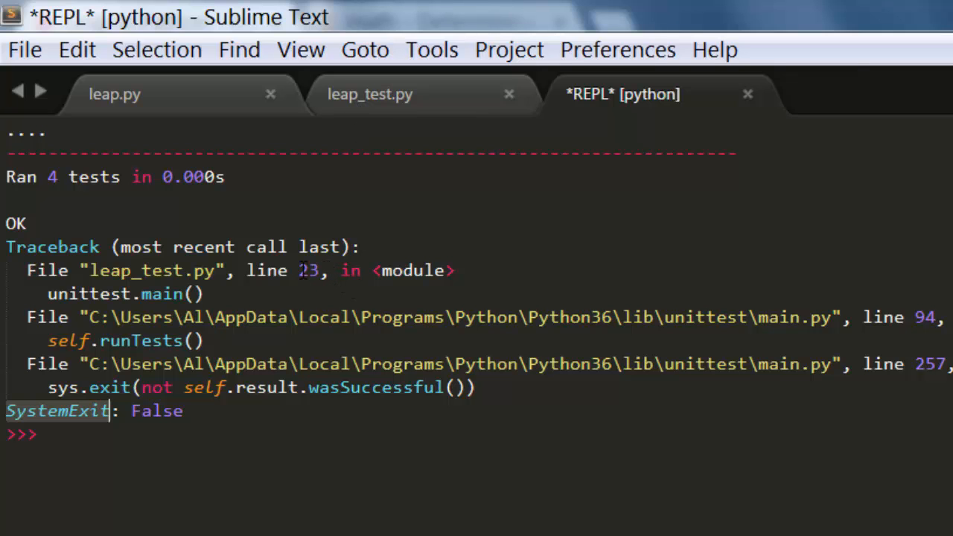
- Return to leap_test.py after reviewing the 4 passing tests and SystemExit traceback
left_click(370, 94)
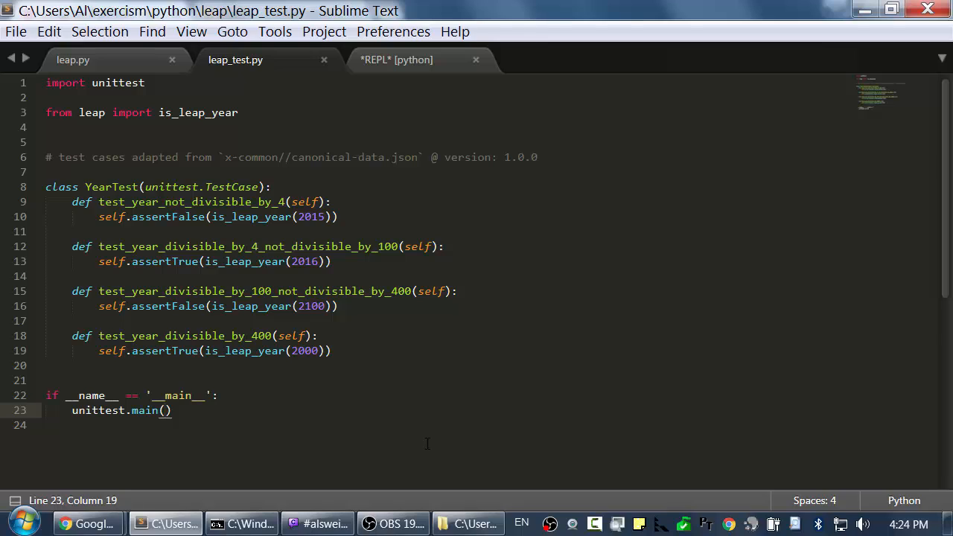
- Change line 23 to unittest.main(exit=False), dismissing the autocomplete suggestion
type("exit=False")
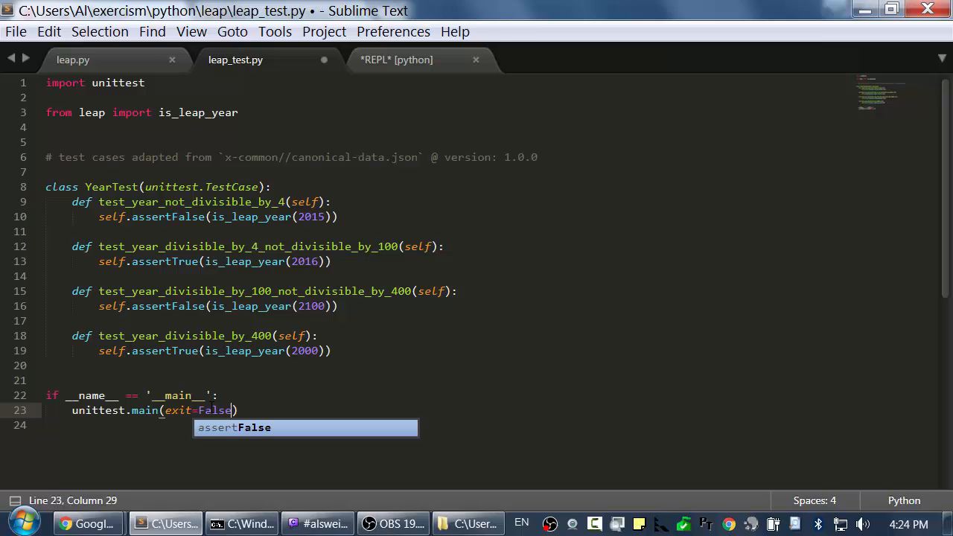
key("Escape")
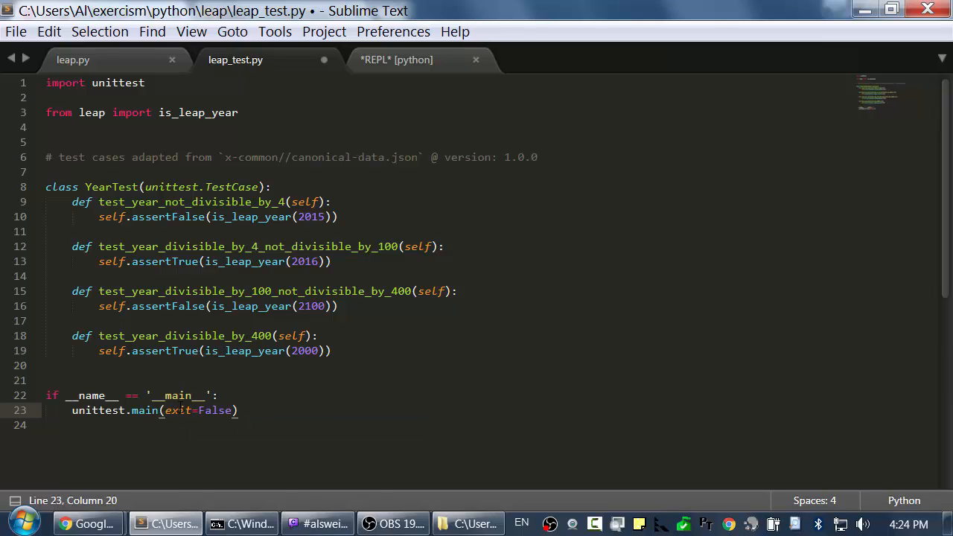